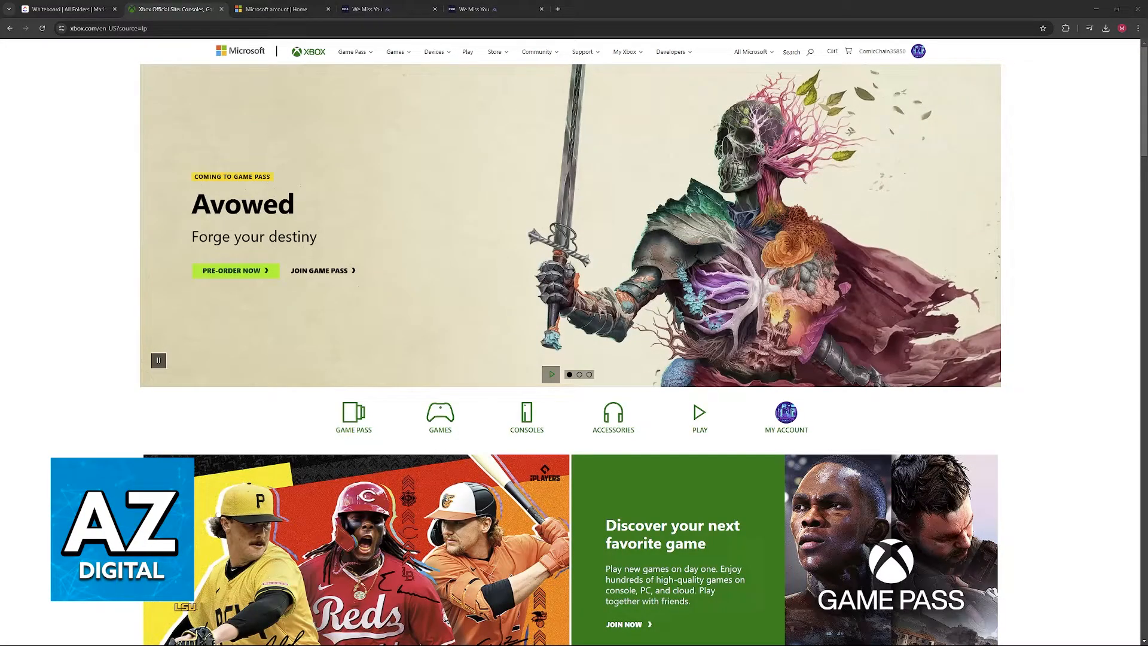
From the Xbox site's profile menu, go to the My Microsoft account overview page
scroll(down, 3)
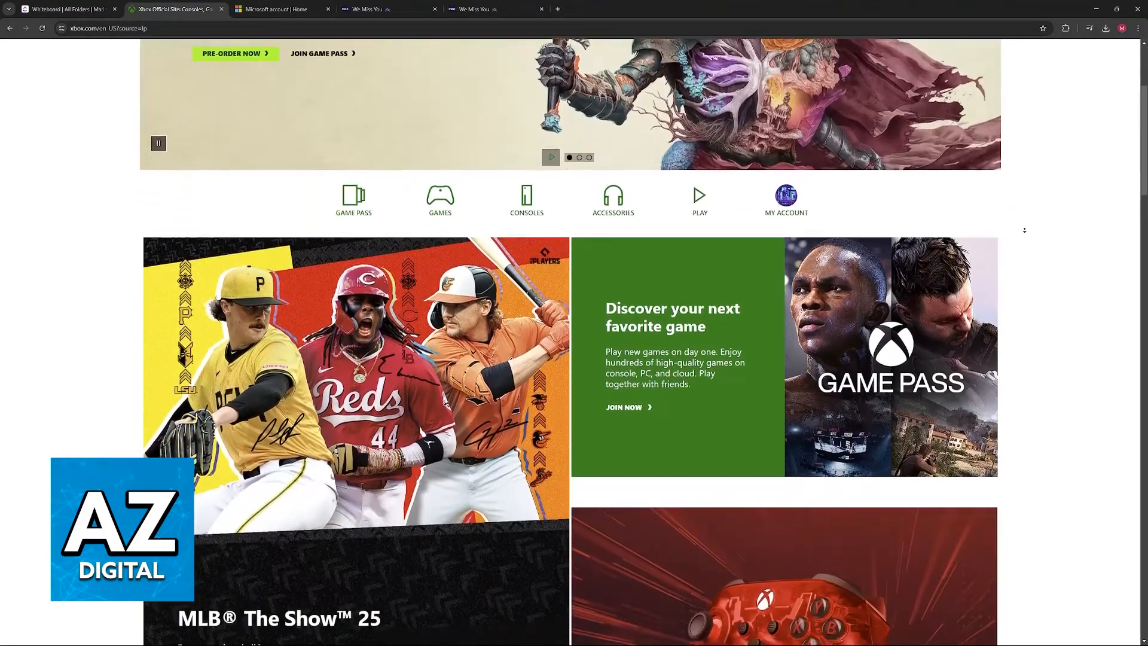
scroll(down, 3)
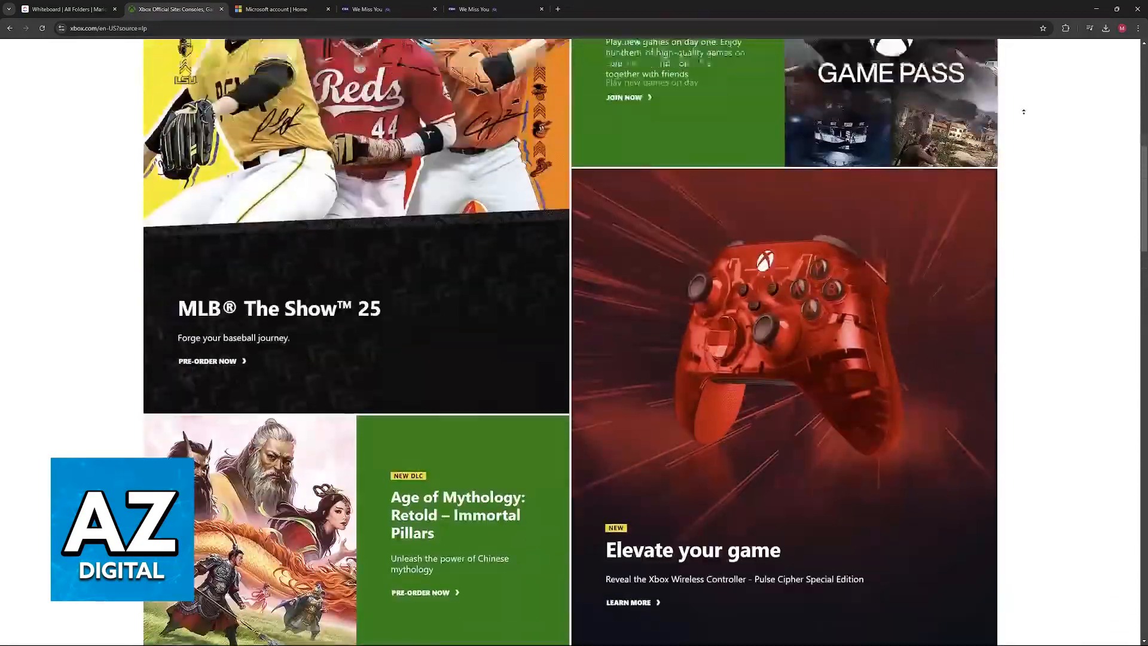
scroll(up, 3)
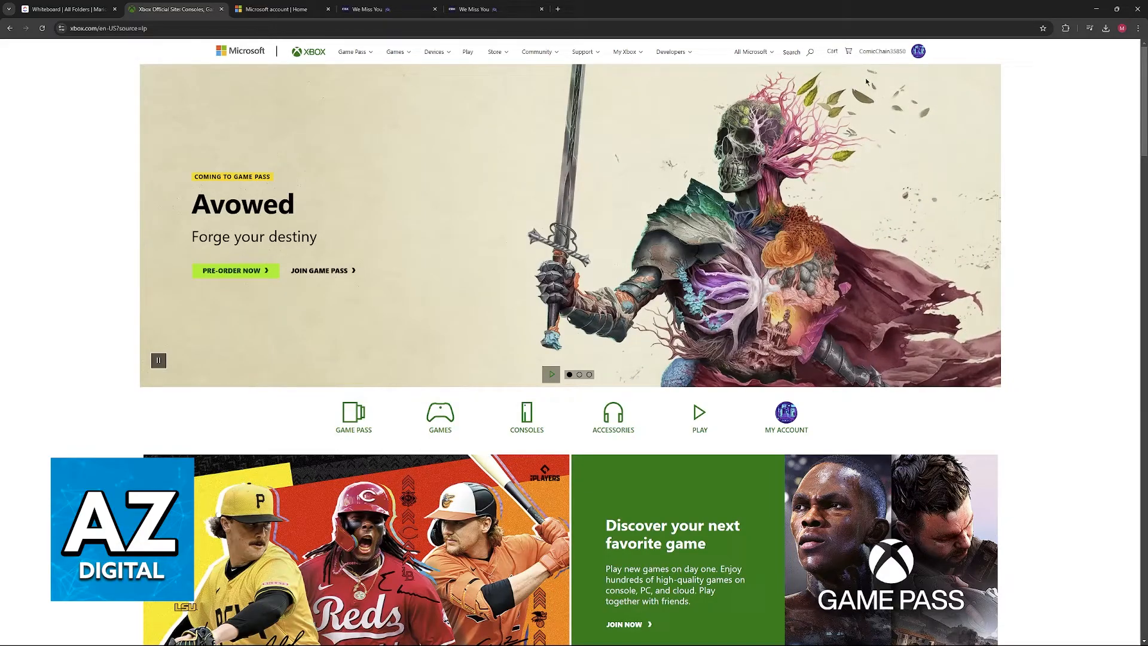
click(917, 51)
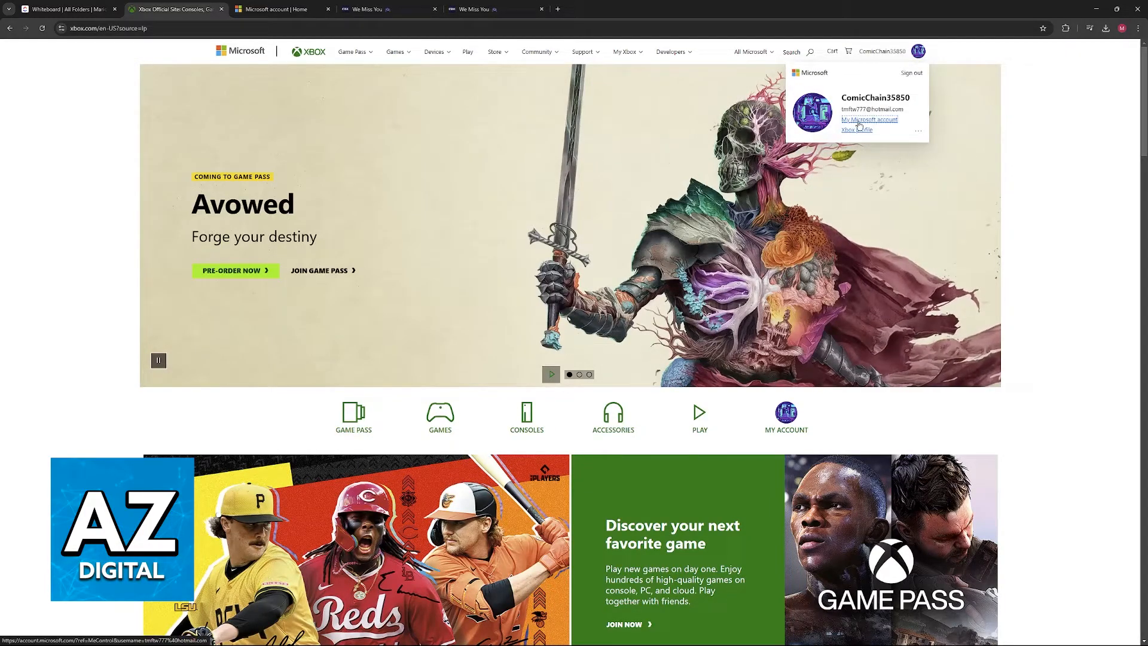
click(868, 119)
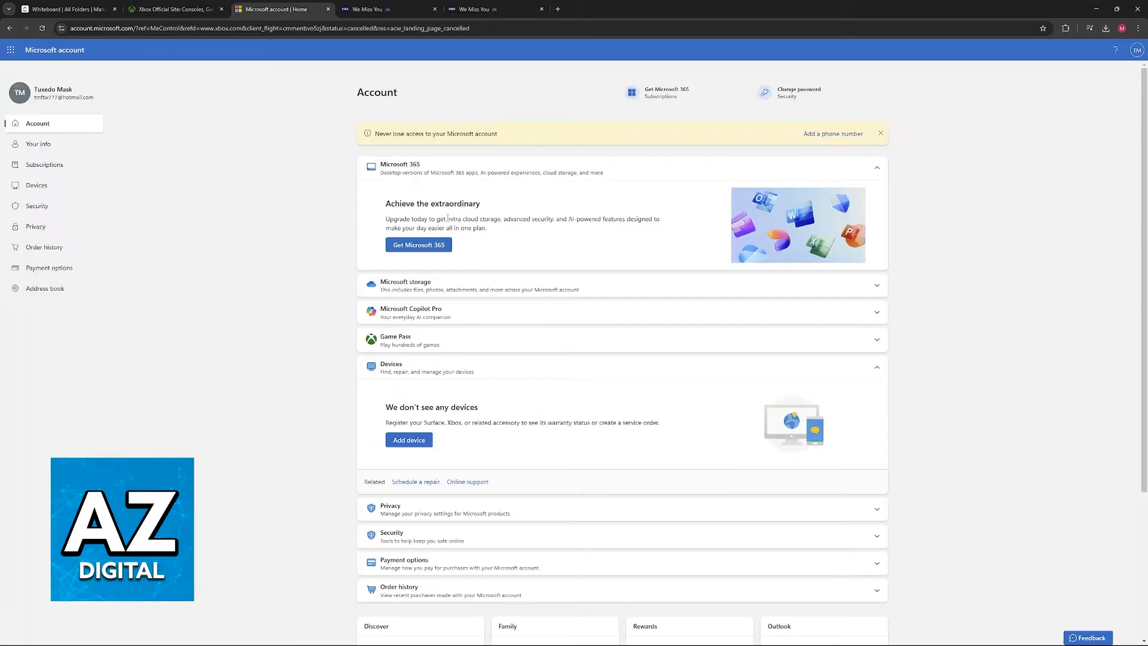
mouse_move(524, 152)
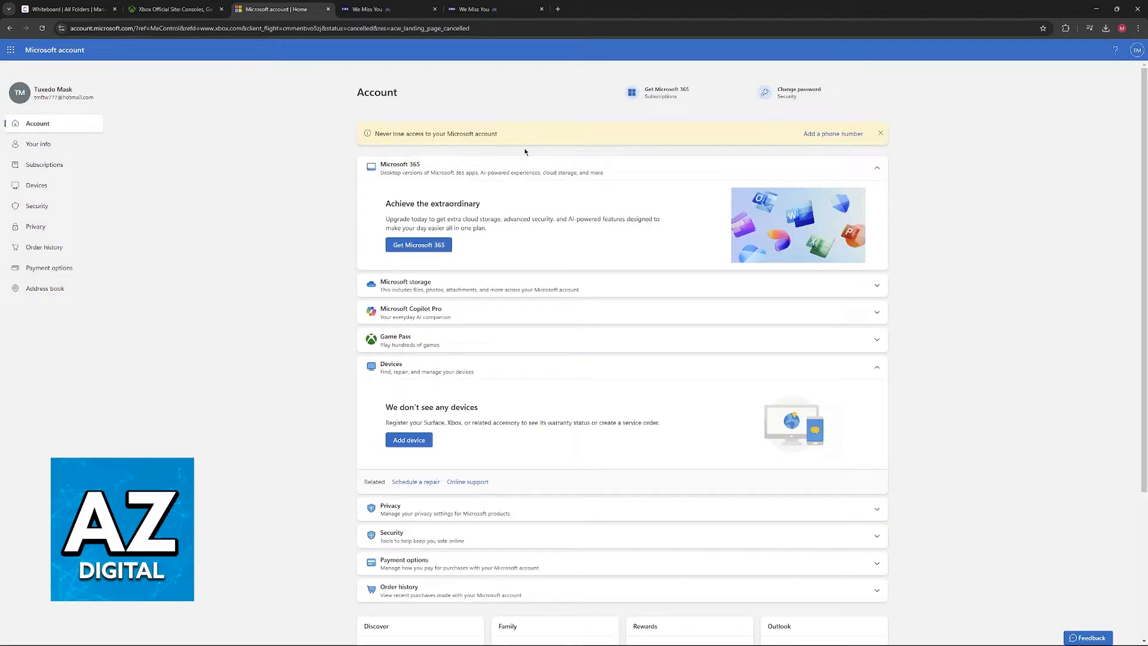
mouse_move(573, 533)
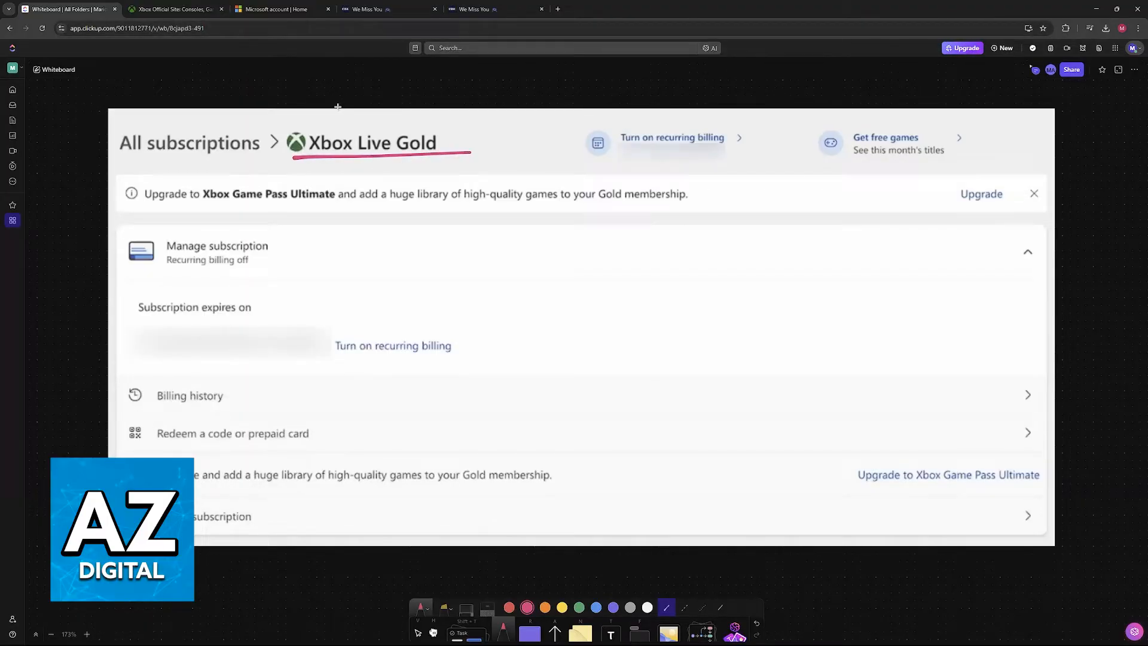
Go to the account's Subscriptions page from the left sidebar
click(278, 9)
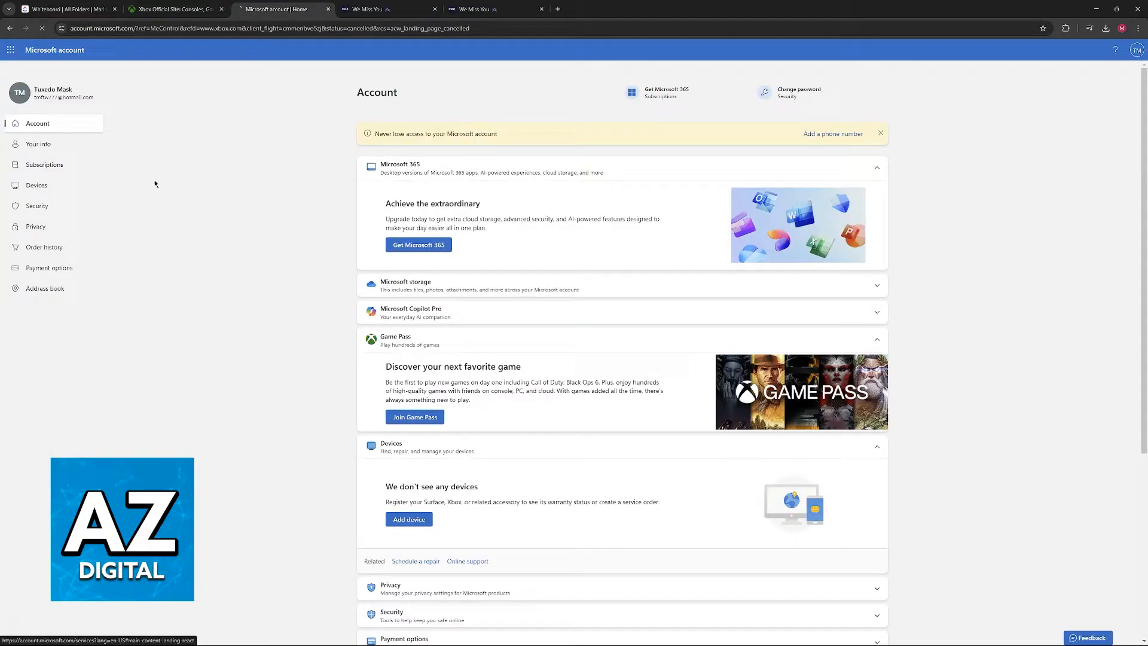
click(44, 164)
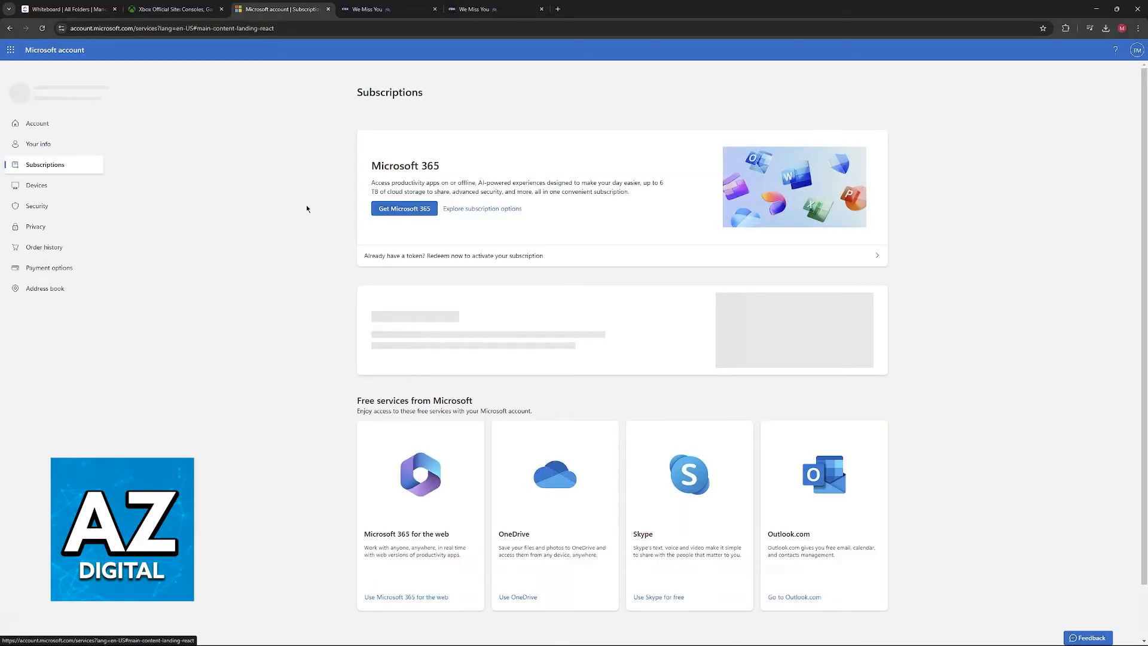
click(387, 8)
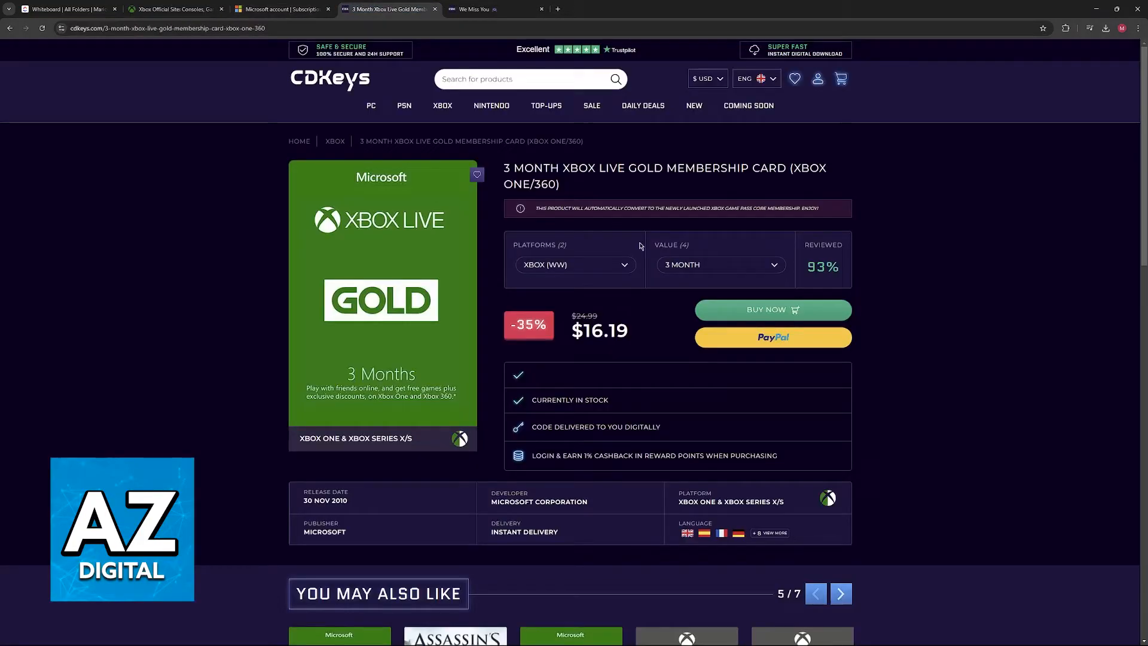
mouse_move(545, 170)
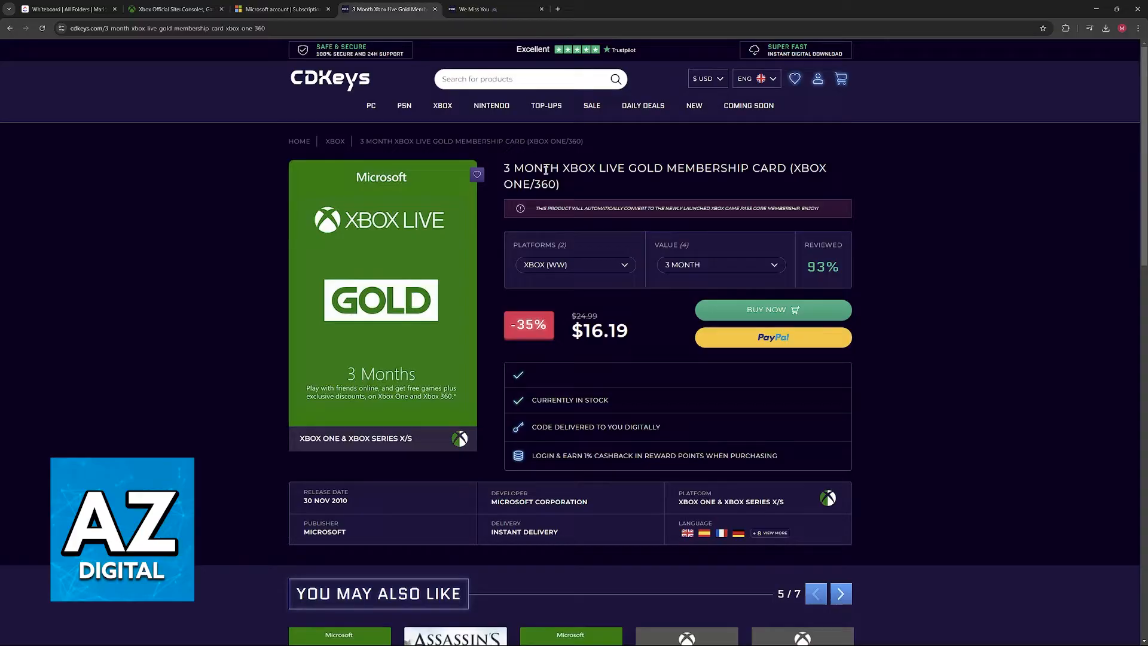
mouse_move(728, 262)
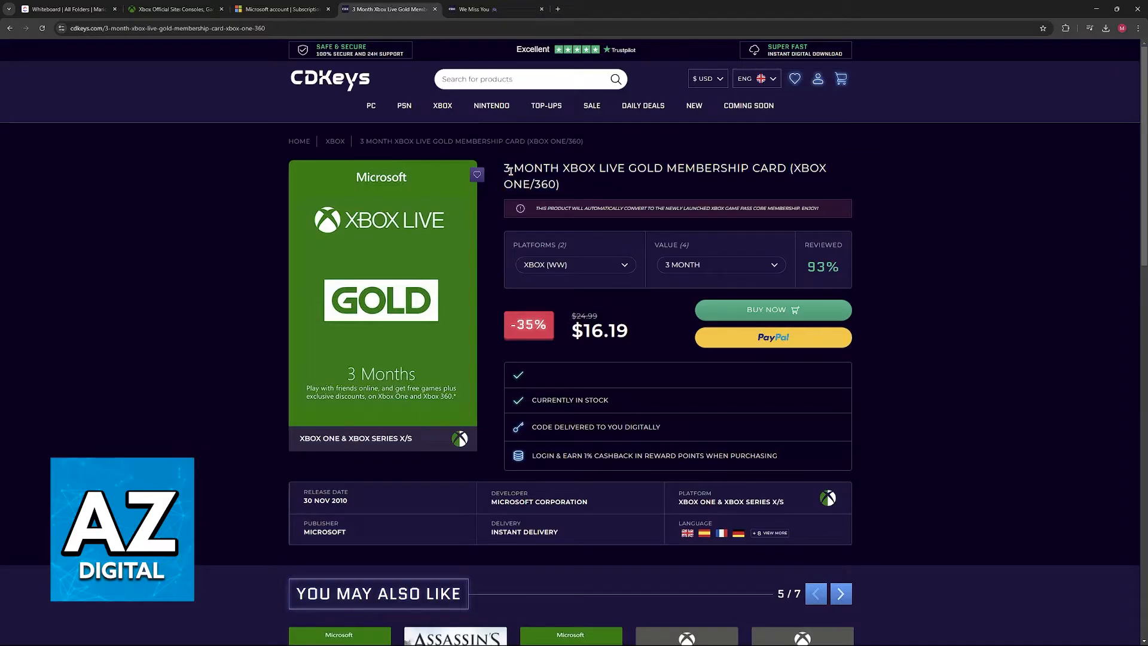
click(282, 8)
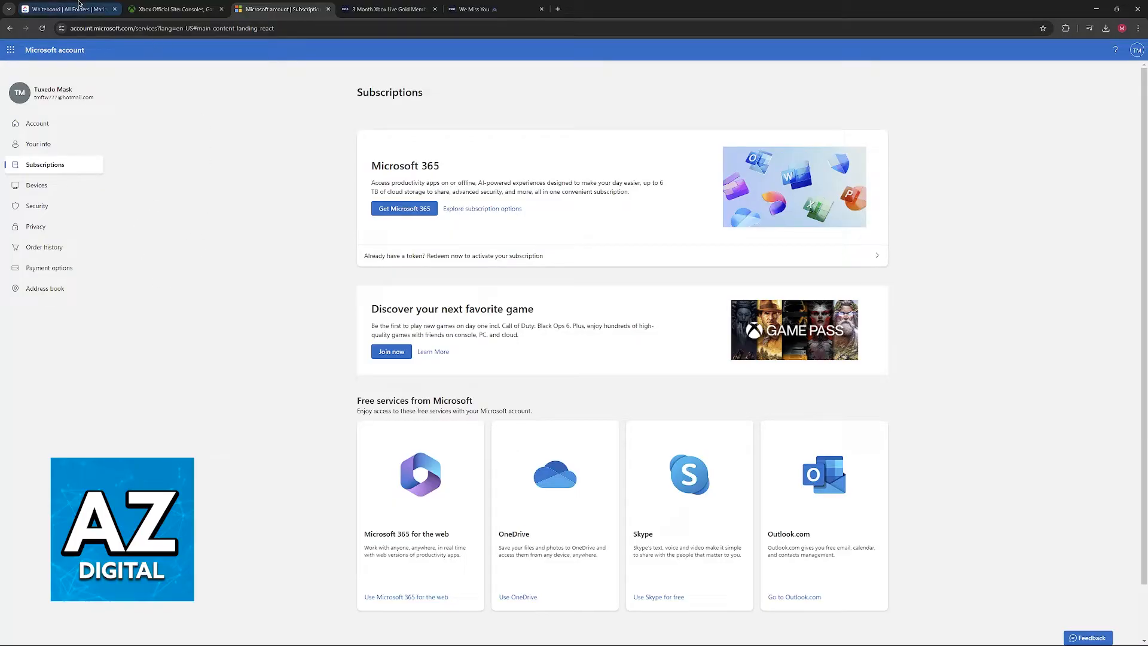
On the whiteboard, mark the Upgrade to Xbox Game Pass Ultimate link and show the Upgrading your membership screenshot
click(66, 9)
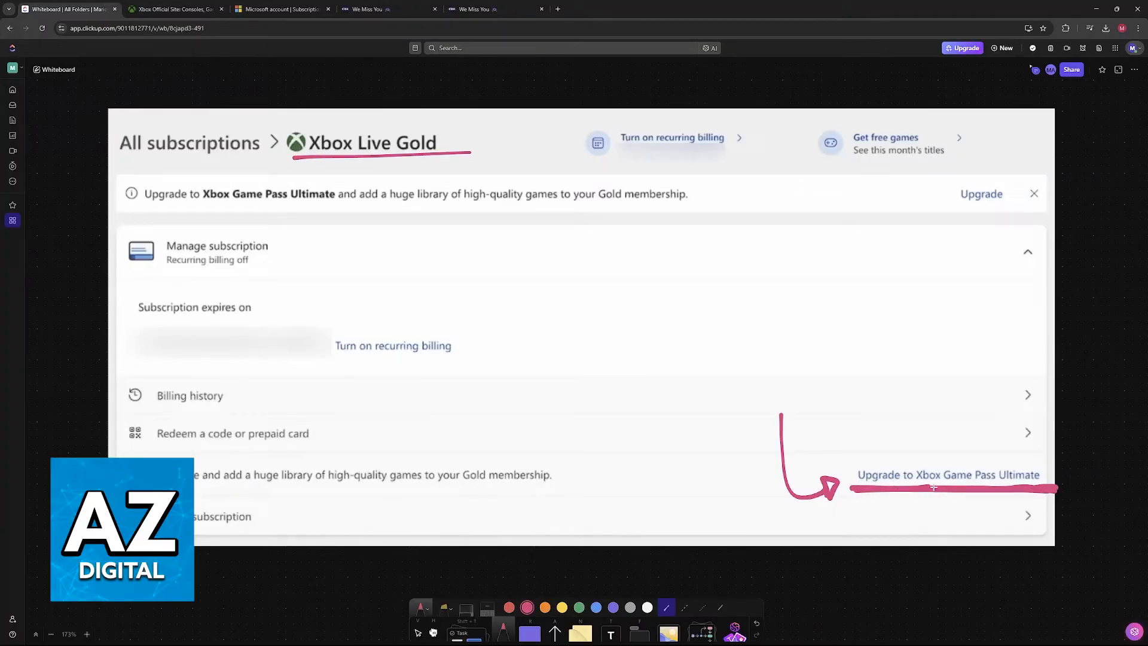
click(948, 474)
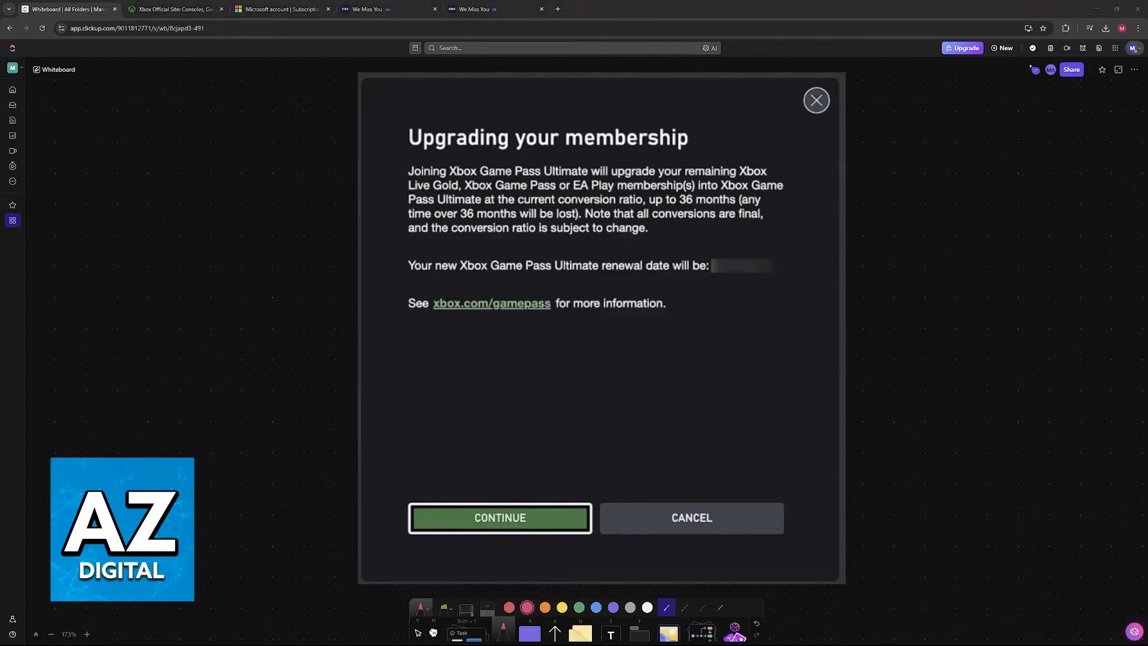
click(495, 8)
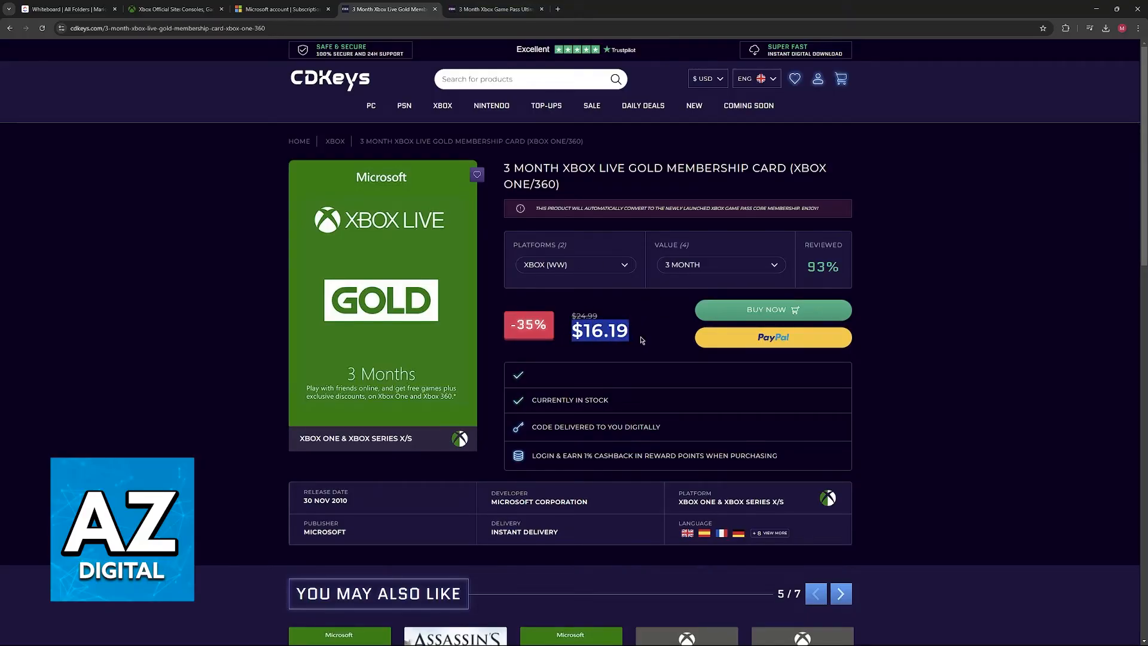
click(495, 9)
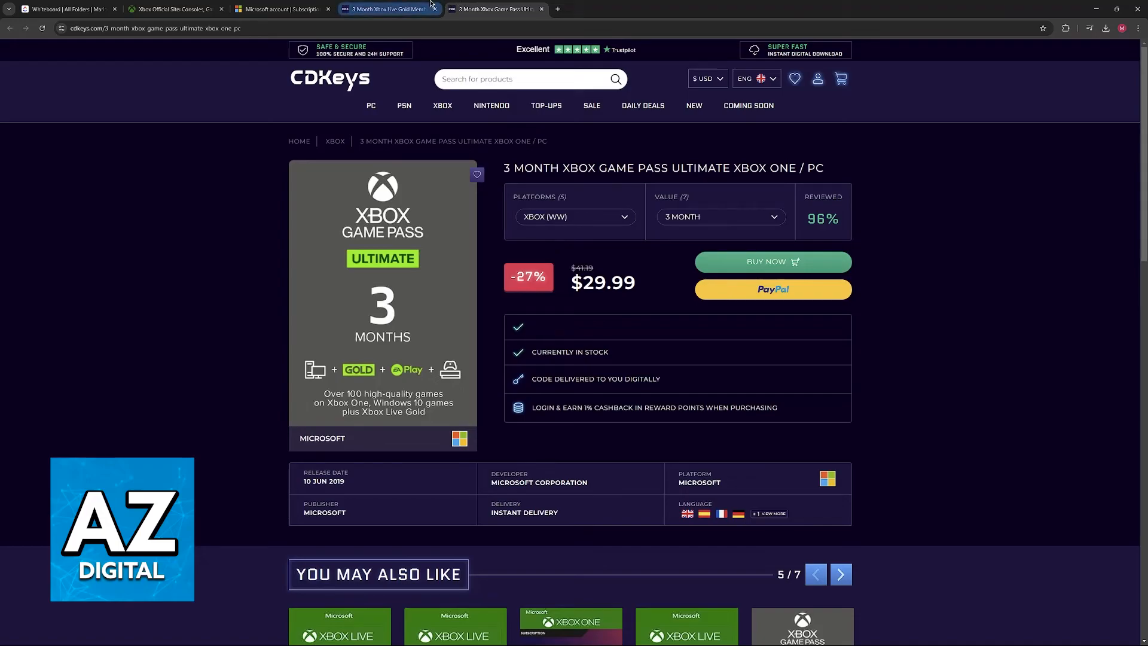
click(380, 9)
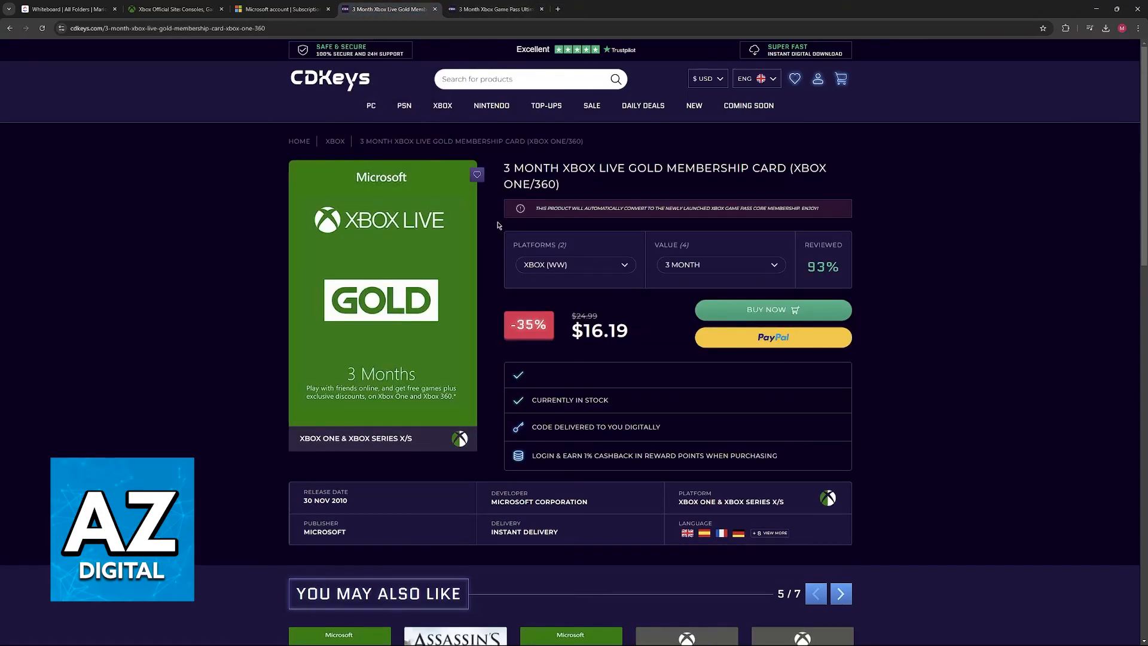
click(66, 8)
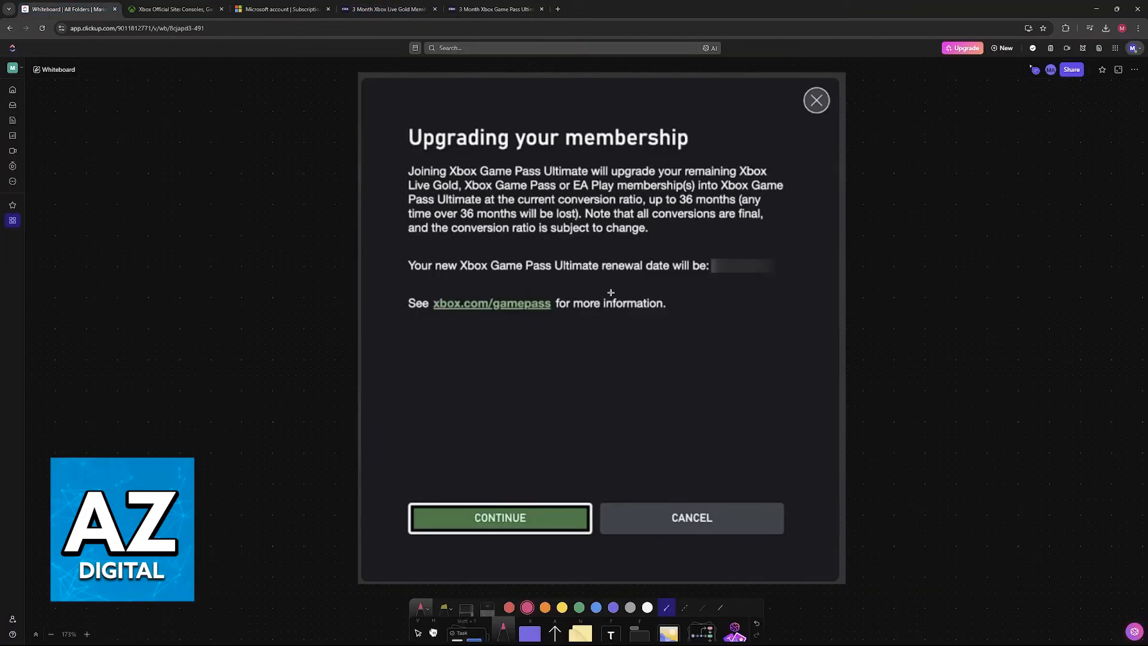
mouse_move(901, 375)
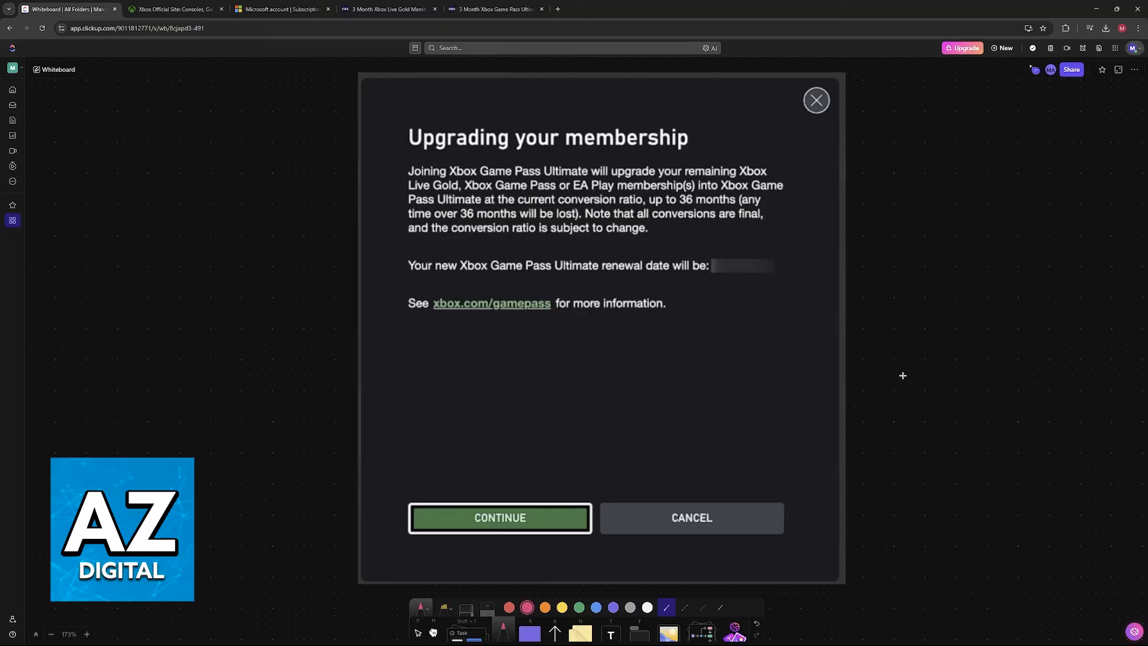